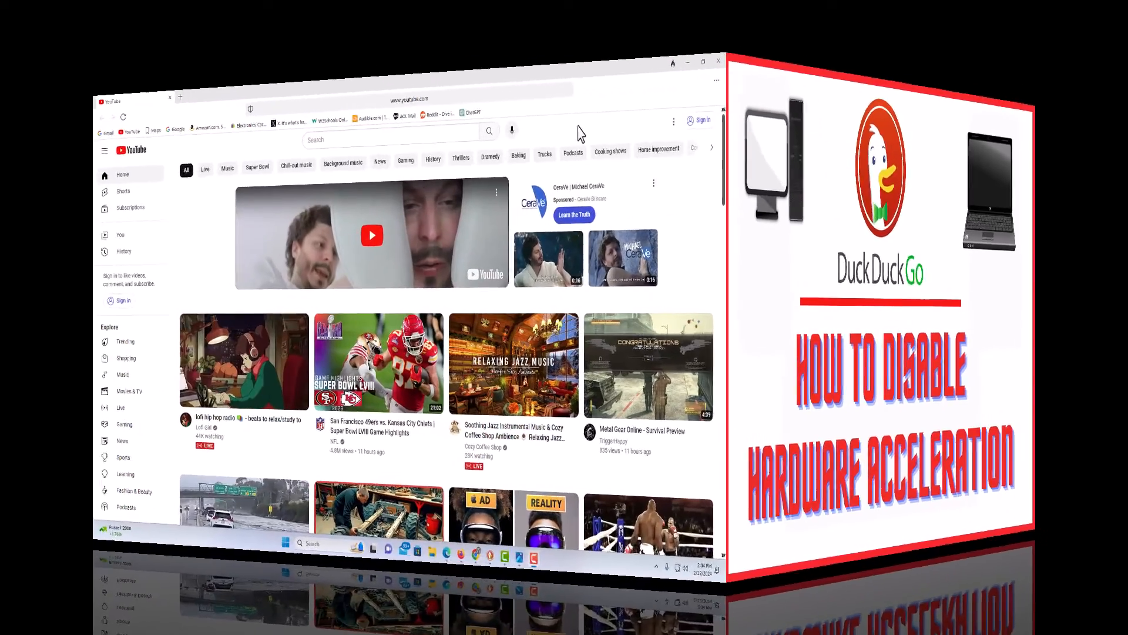
- Open the three-dot main menu at the top right of the browser
left_click(702, 63)
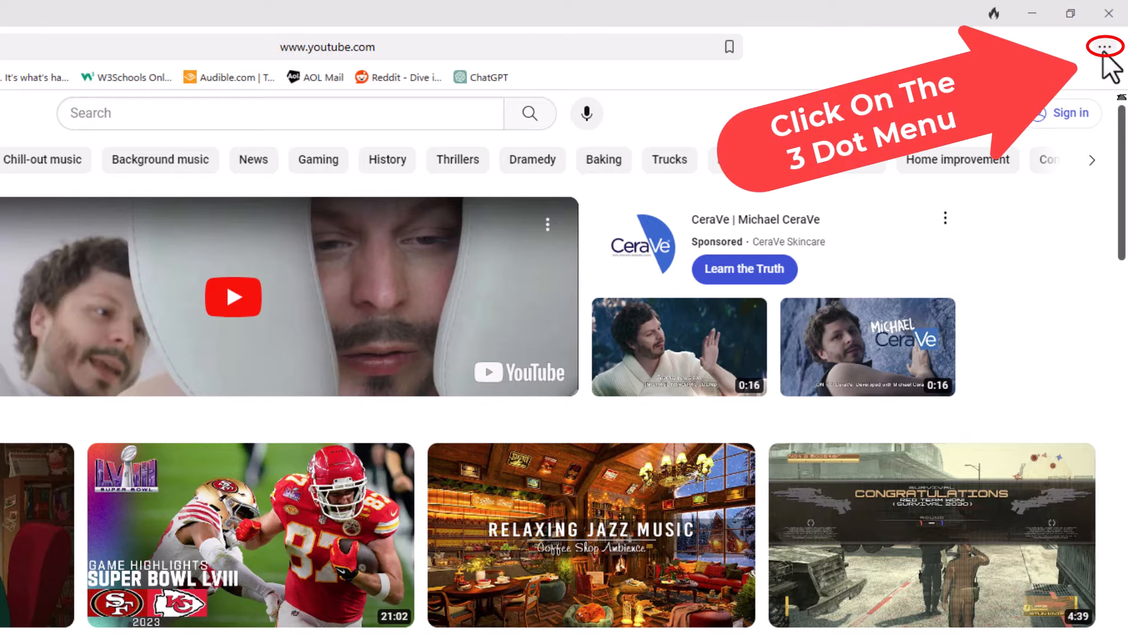
left_click(1106, 47)
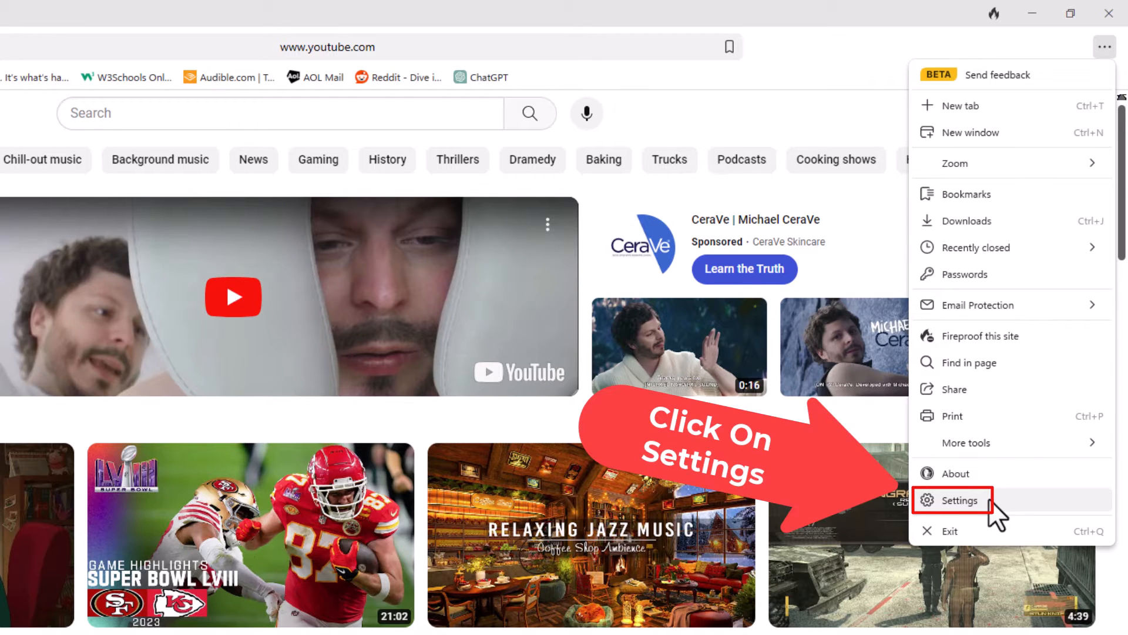
- Choose Settings from the menu to open the General preferences tab
left_click(961, 500)
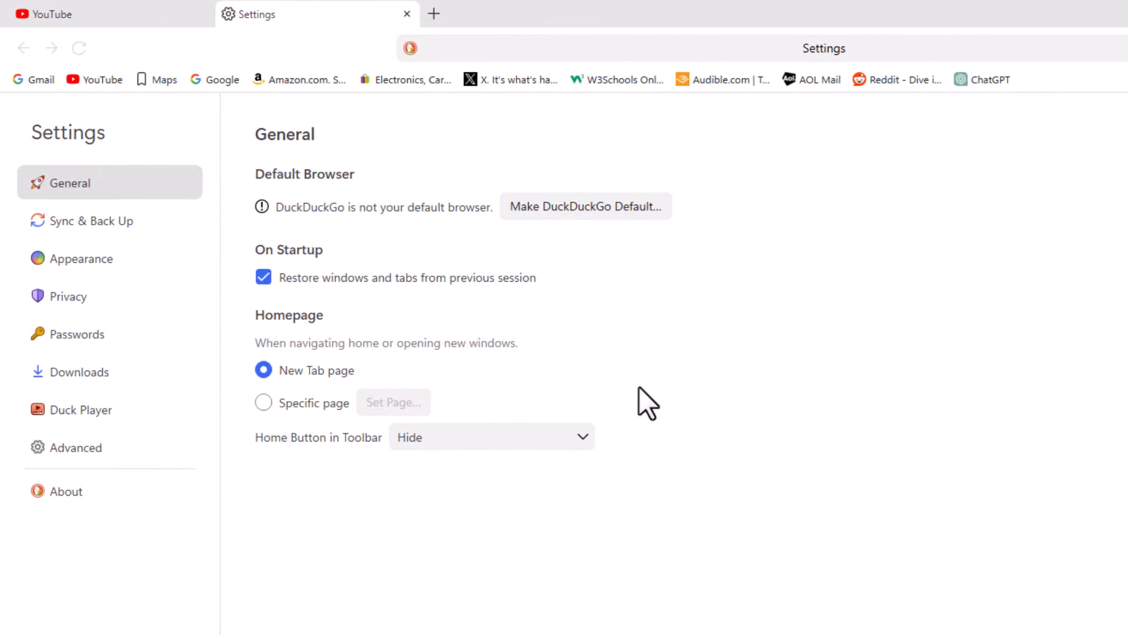
mouse_move(67, 295)
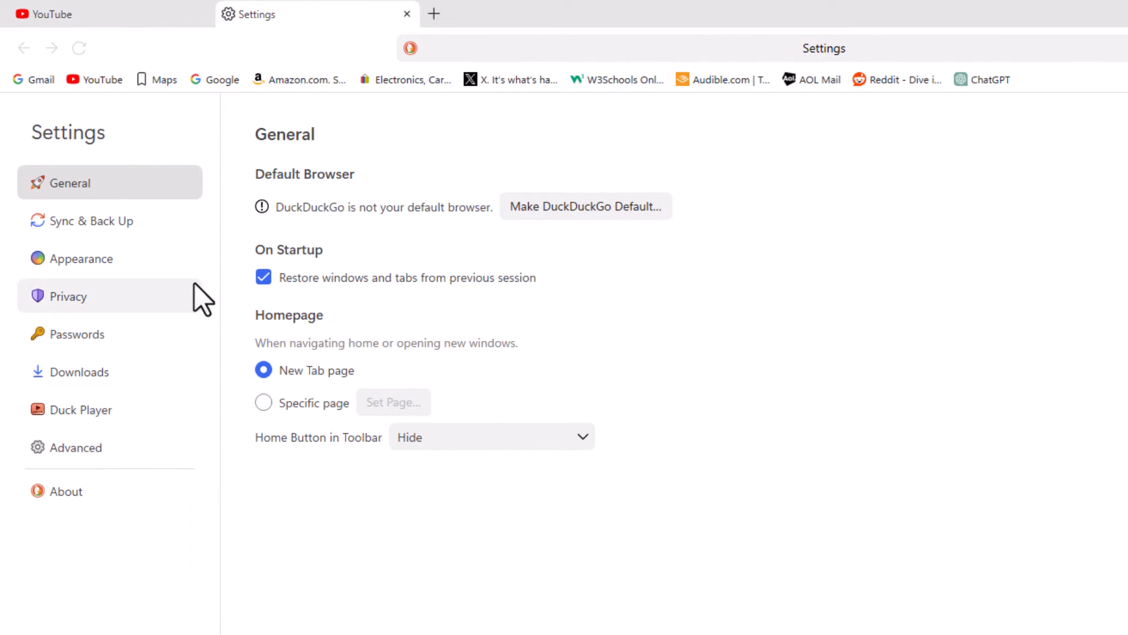
mouse_move(74, 446)
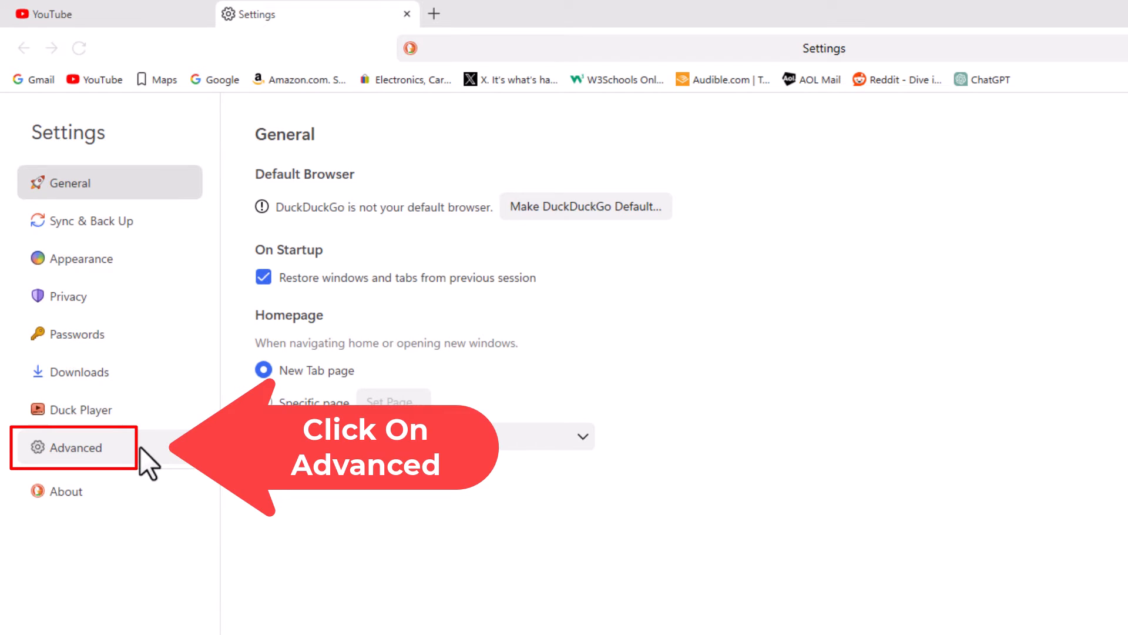
- In Advanced settings, uncheck 'Use hardware acceleration when available'
left_click(75, 446)
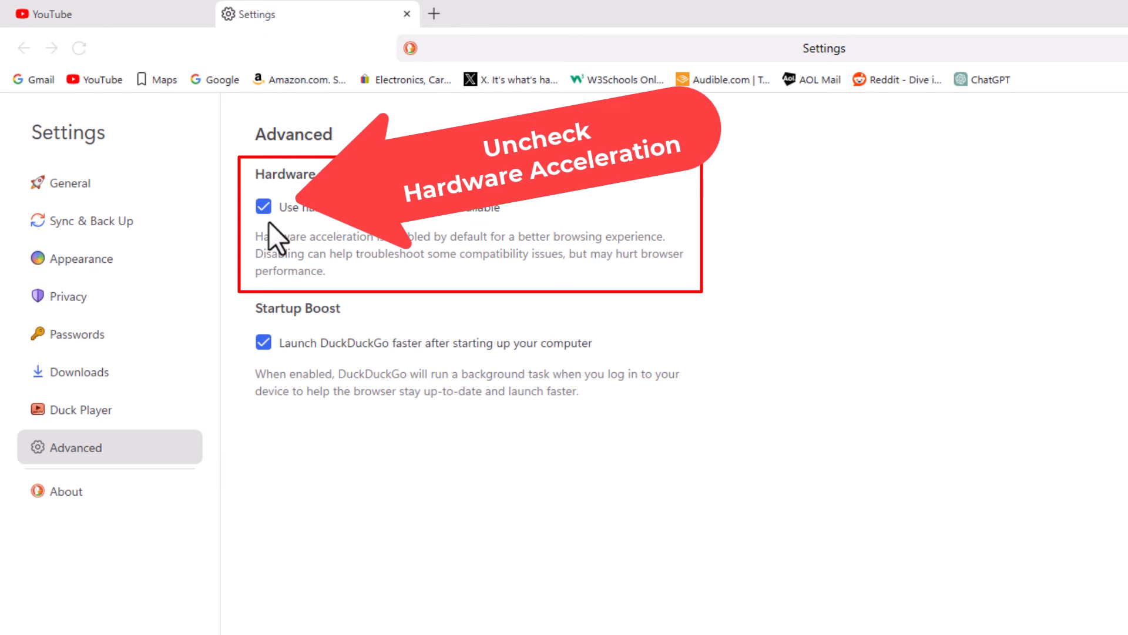
left_click(263, 206)
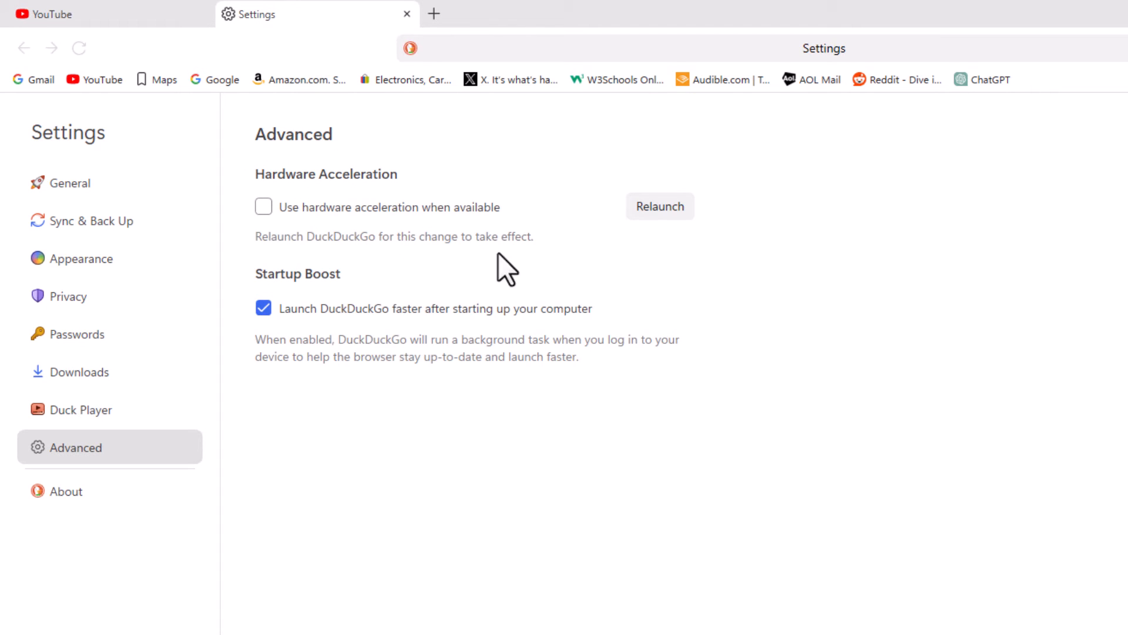